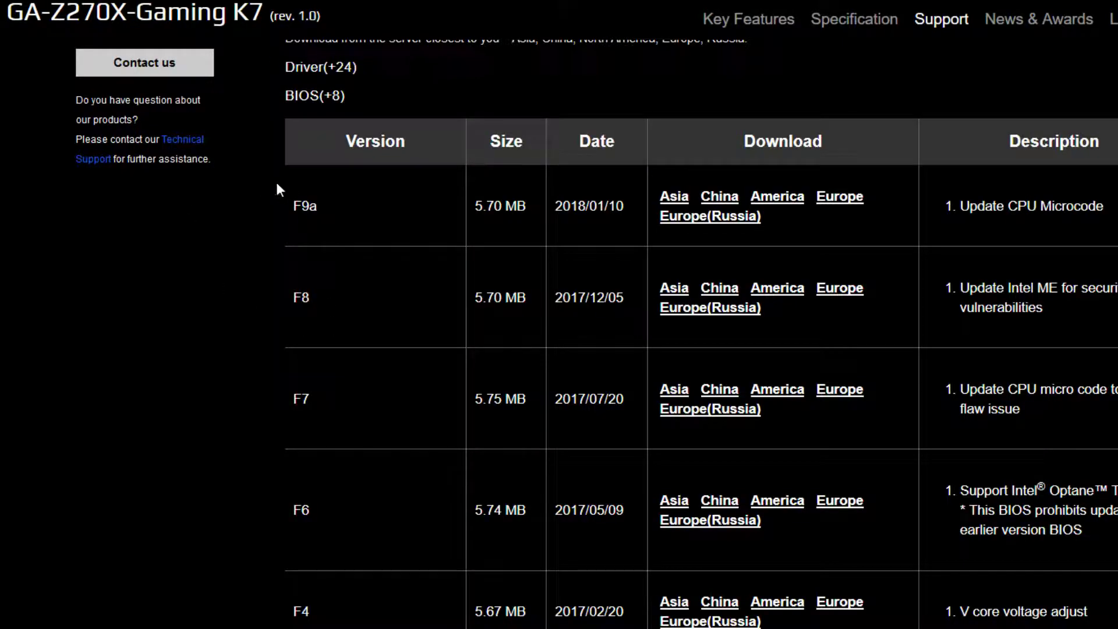
- Bring Cinebench R15 to the front showing the 1038 cb CPU score below the earlier 1091
double_click(306, 206)
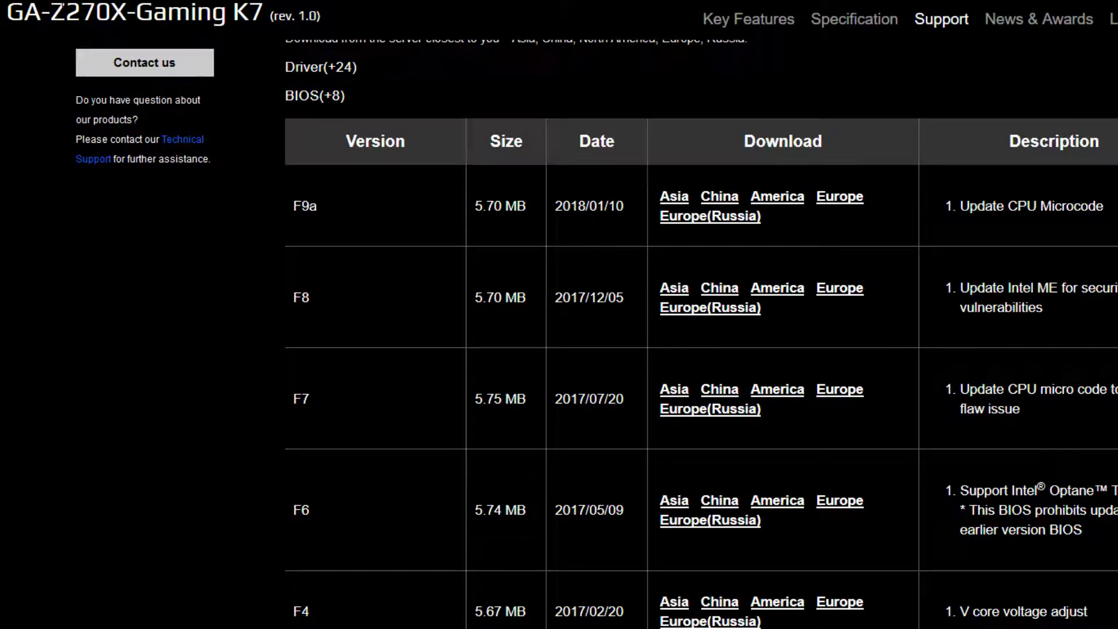
double_click(79, 13)
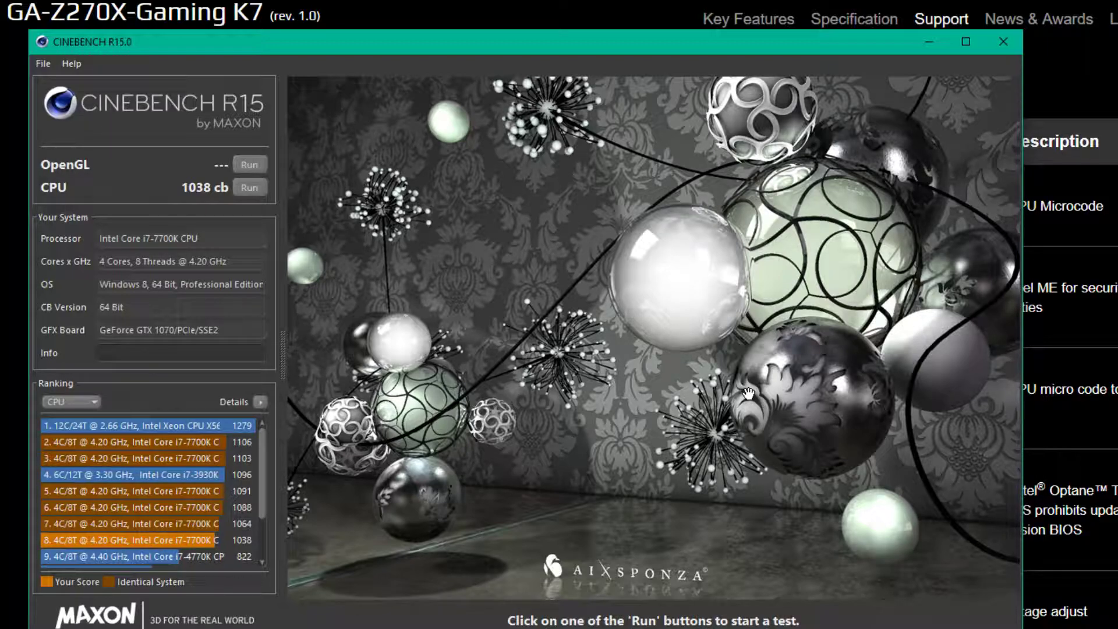
mouse_move(222, 270)
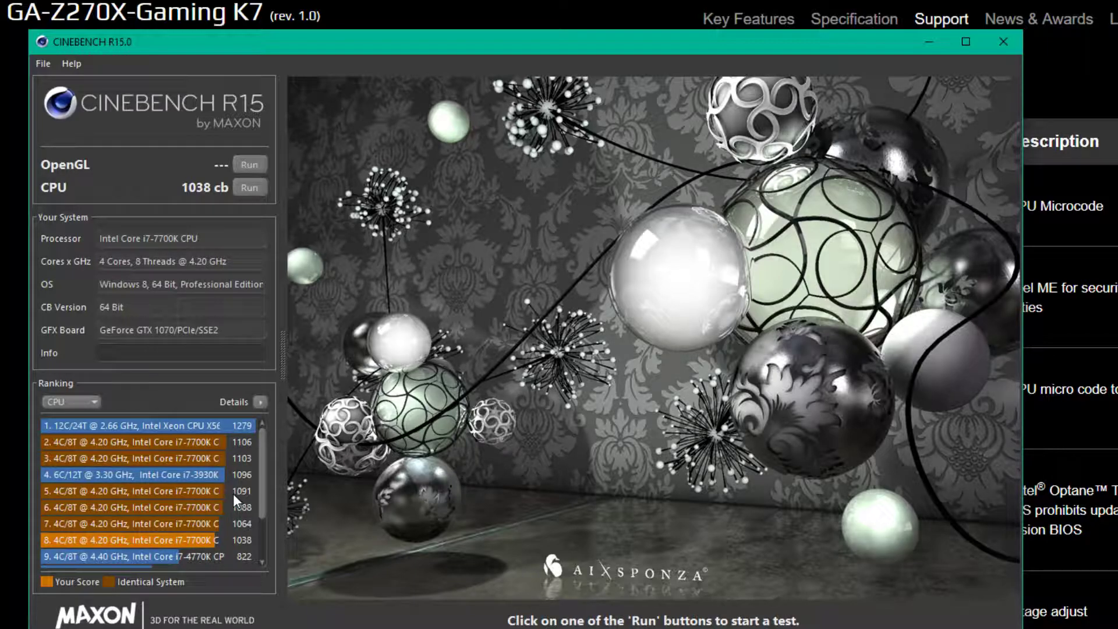
mouse_move(245, 486)
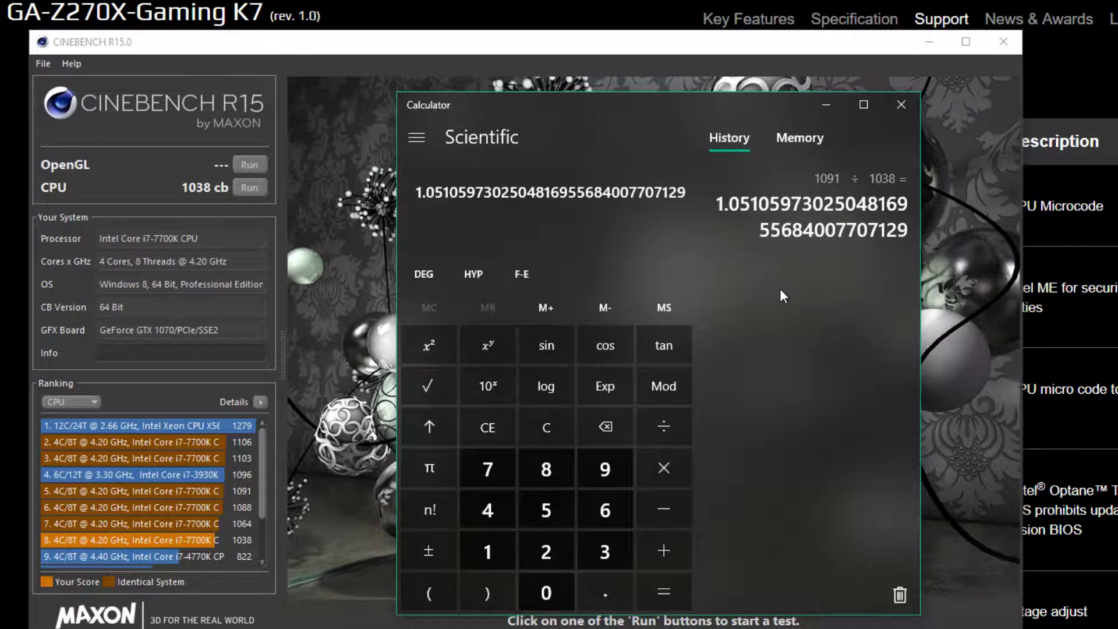
mouse_move(596, 54)
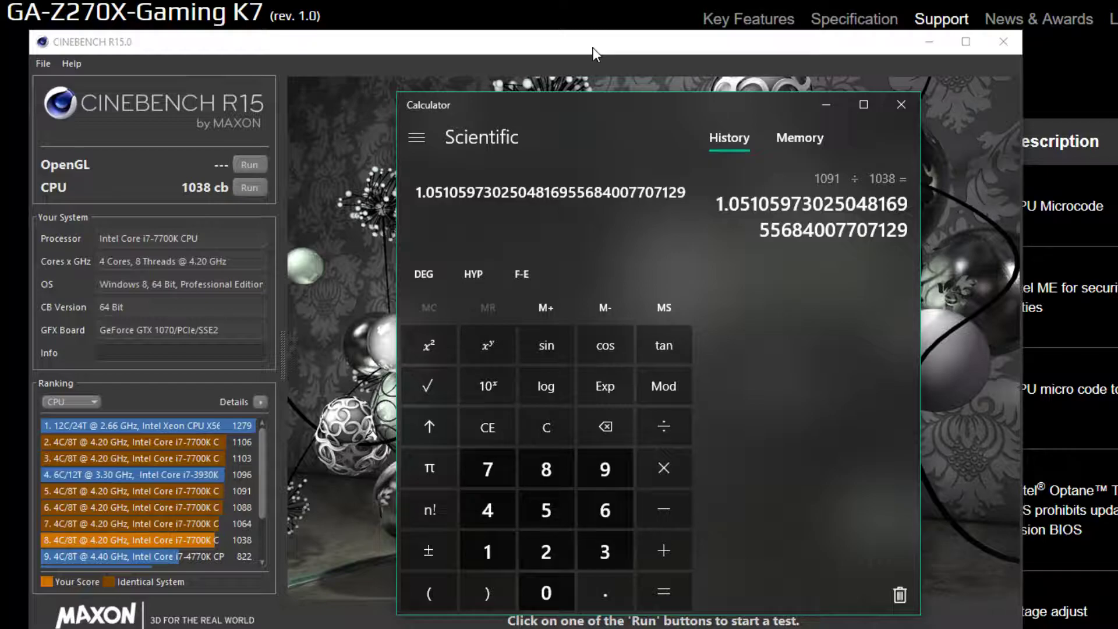
- Dismiss the calculator and return to the Cinebench R15 results with the 1038 cb score
left_click(901, 105)
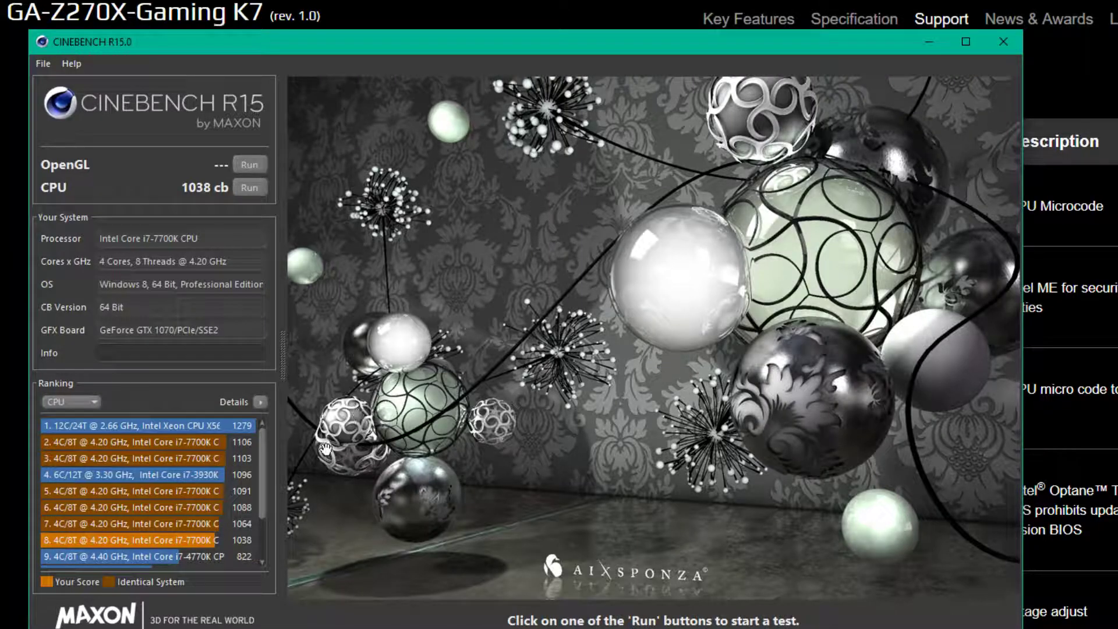
mouse_move(243, 550)
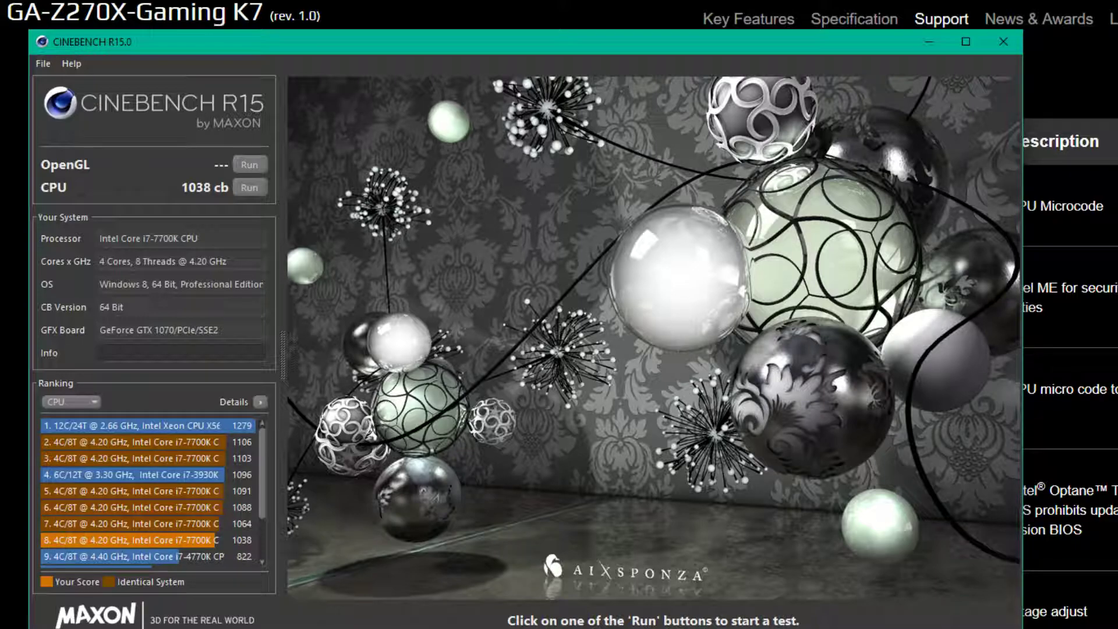
mouse_move(311, 506)
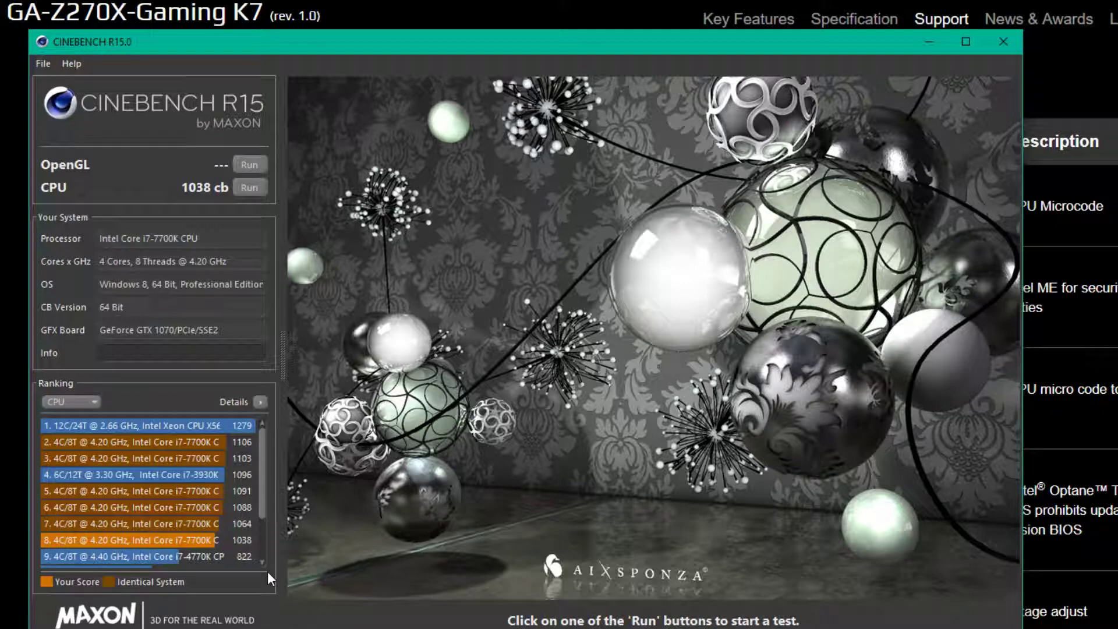
mouse_move(214, 608)
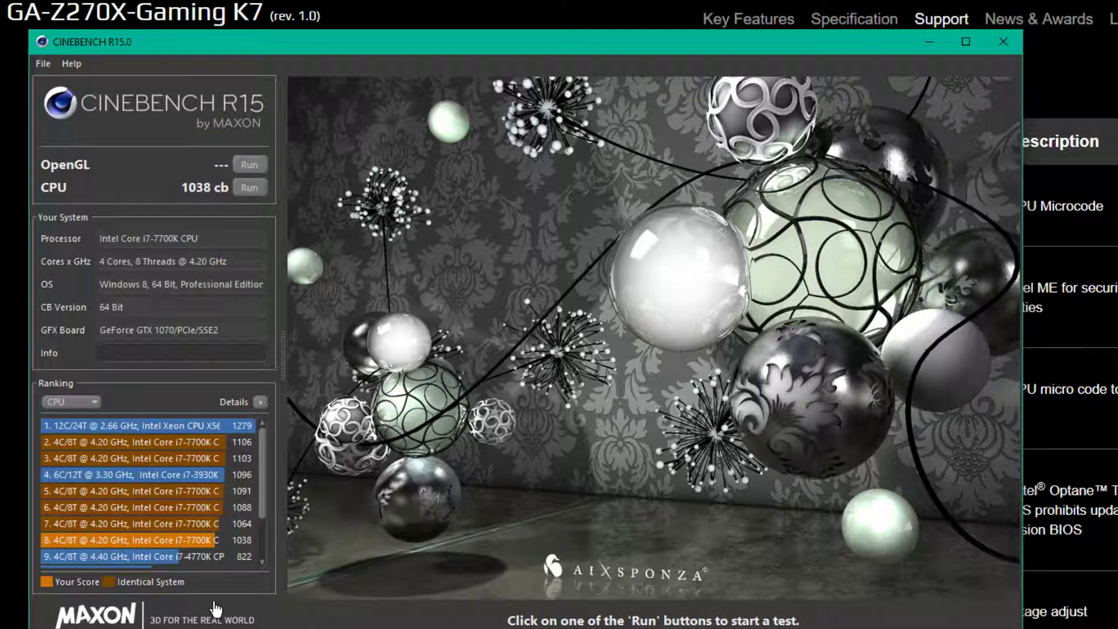
mouse_move(305, 613)
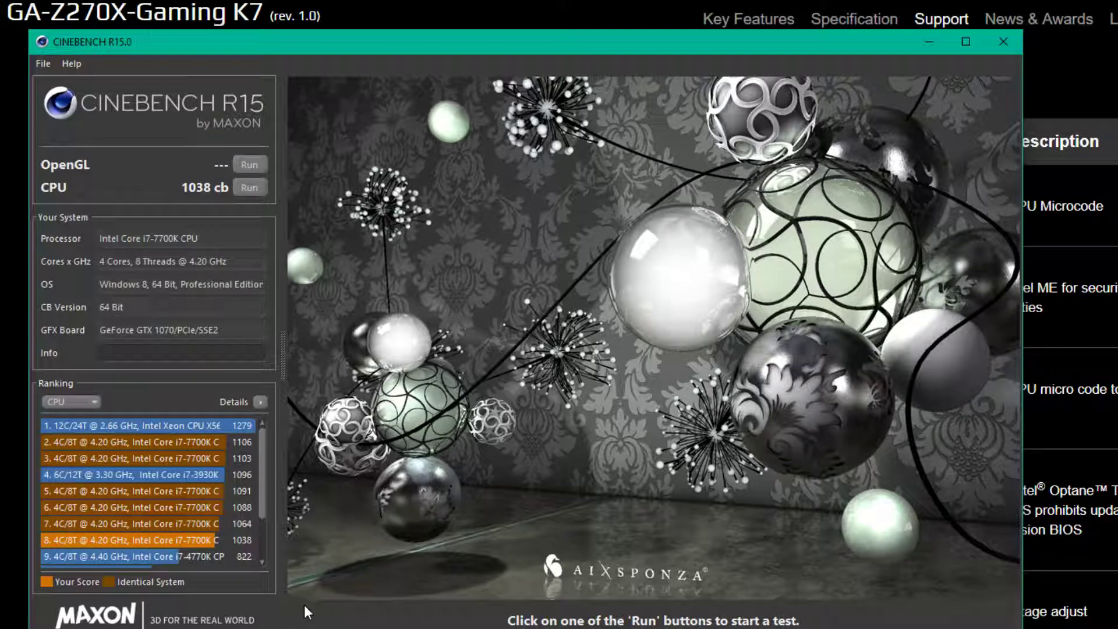